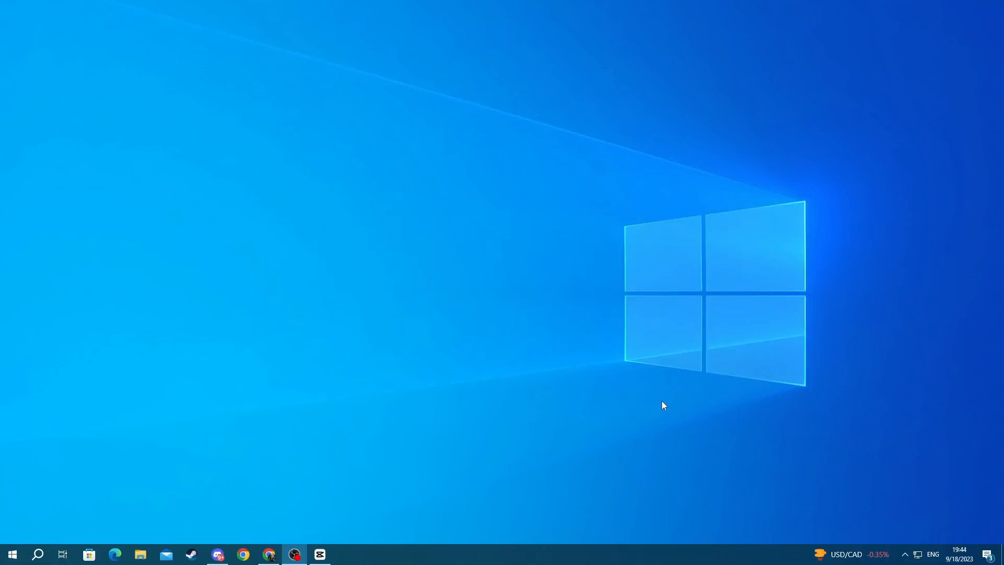
{"action": "mouse_move", "coordinate": [293, 443]}
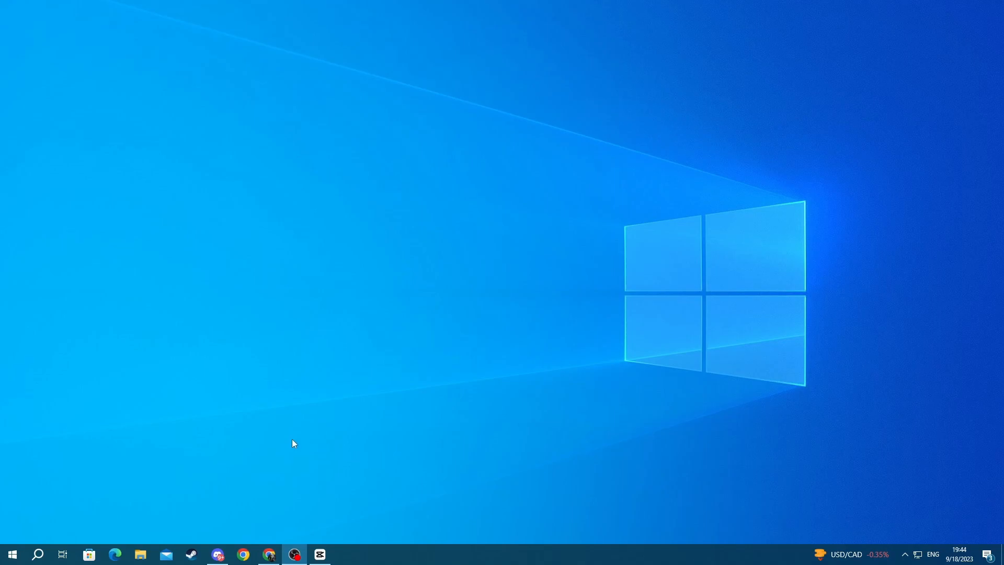
Step: View this PC's device specifications and system type via Properties, then close the About page
{"action": "left_click", "coordinate": [140, 554]}
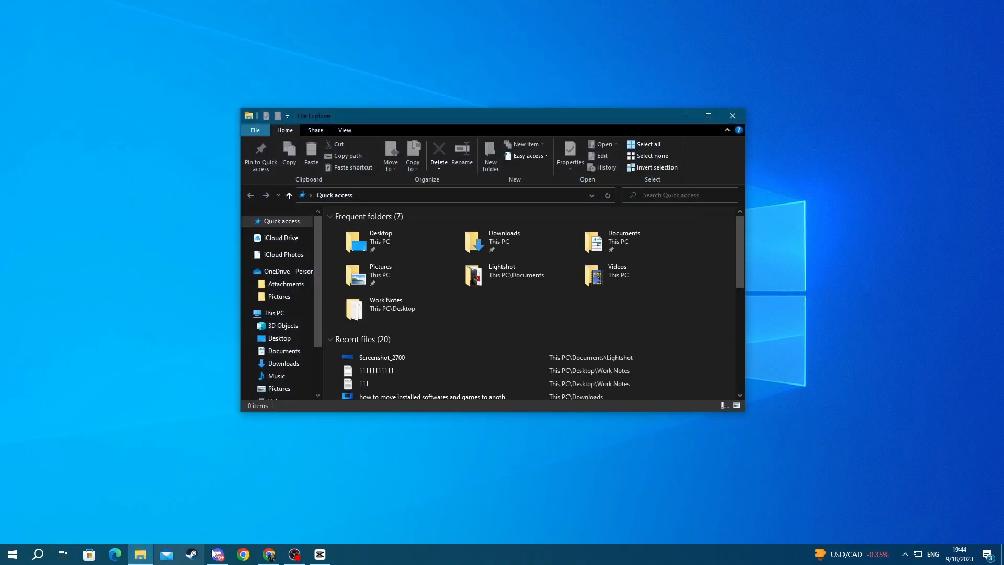
{"action": "right_click", "coordinate": [202, 322]}
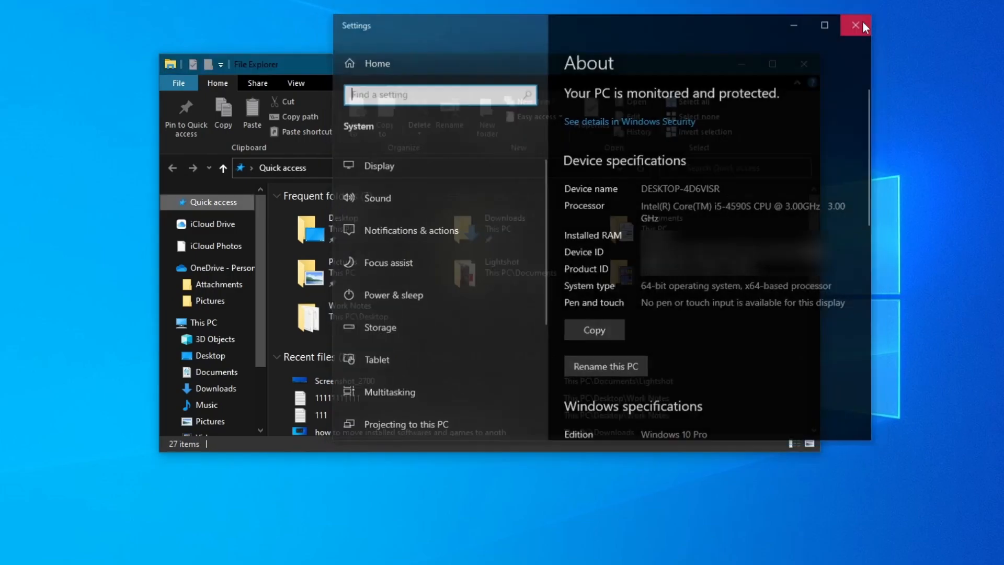
{"action": "left_click", "coordinate": [854, 25]}
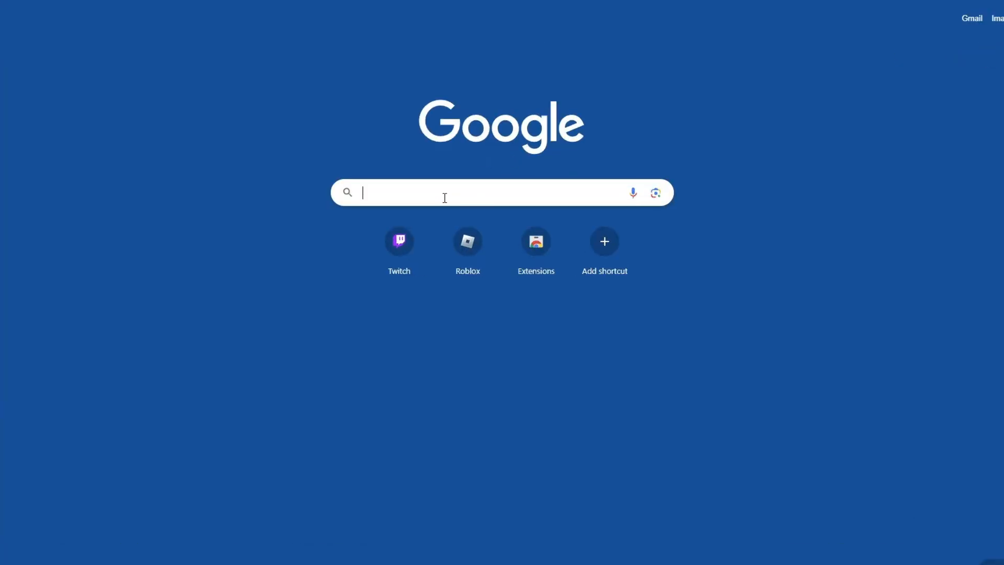
Step: Search Google for 'intel bluetooth driver' and reach Intel's Wireless Bluetooth download page
{"action": "type", "text": "intel bl"}
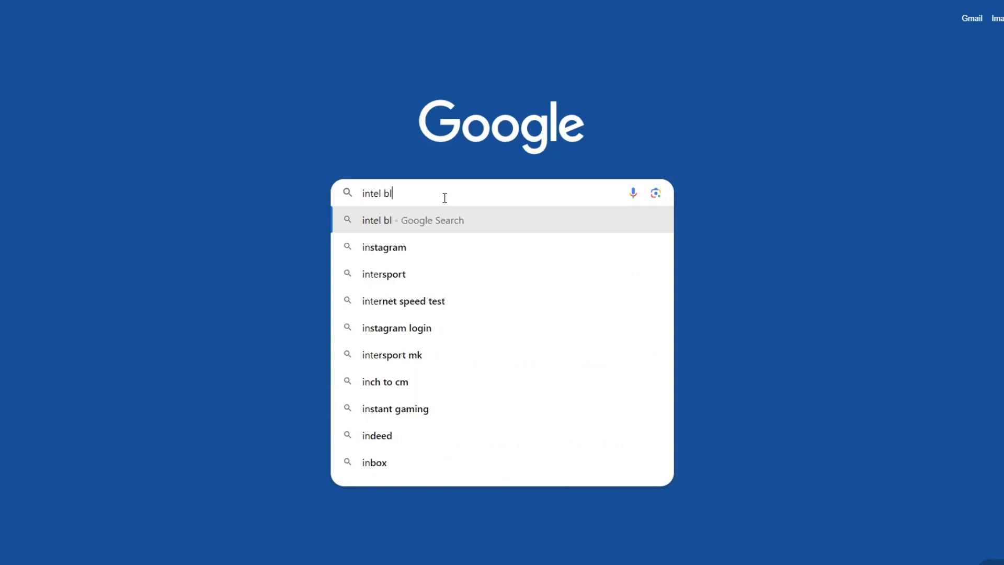
{"action": "type", "text": "intel bluetooth driver"}
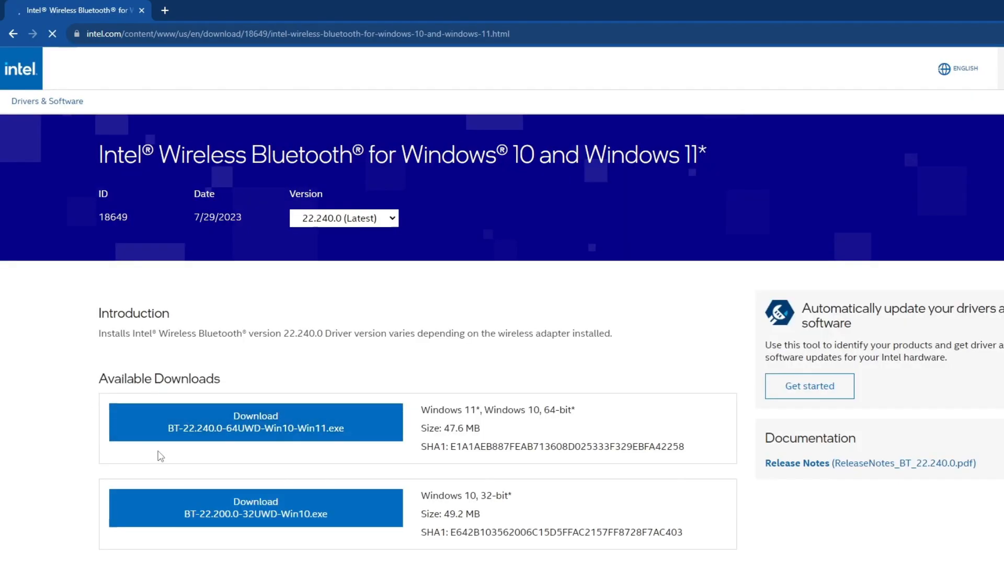
Step: Download BT-22.240.0-64UWD-Win10-Win11.exe, accepting Intel's license agreement
{"action": "scroll", "scroll_direction": "down", "scroll_amount": 3}
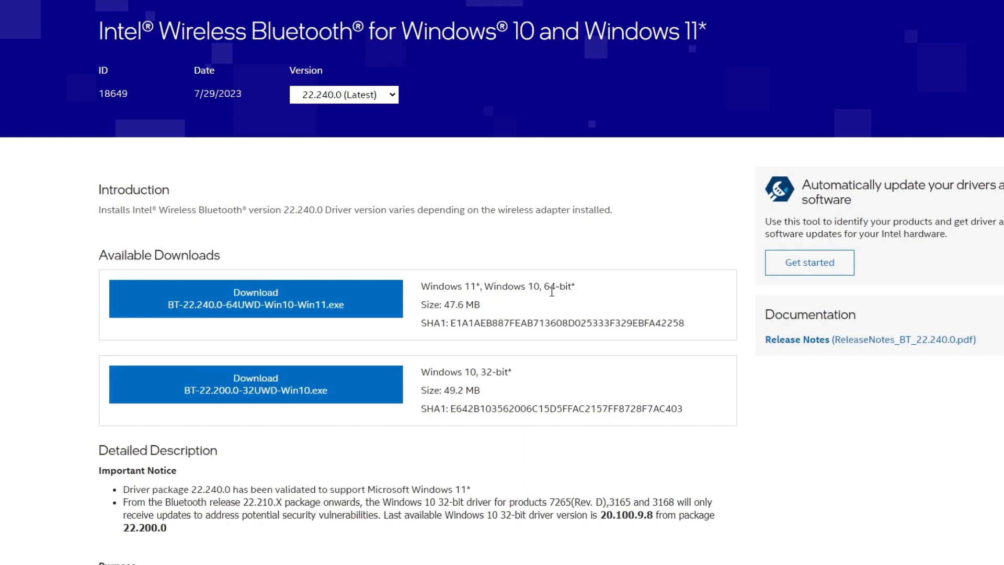
{"action": "mouse_move", "coordinate": [577, 295]}
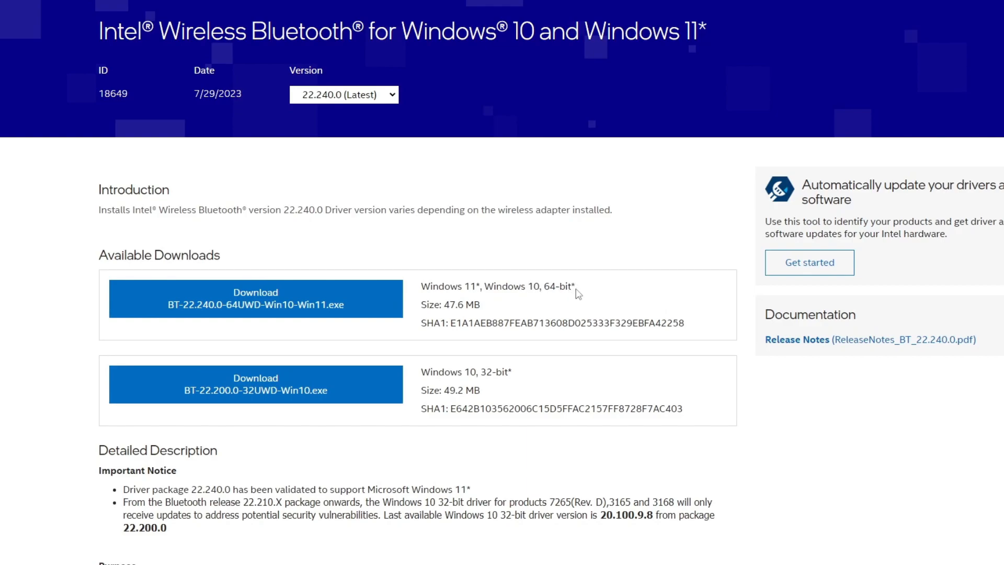
{"action": "scroll", "scroll_direction": "down", "scroll_amount": 3}
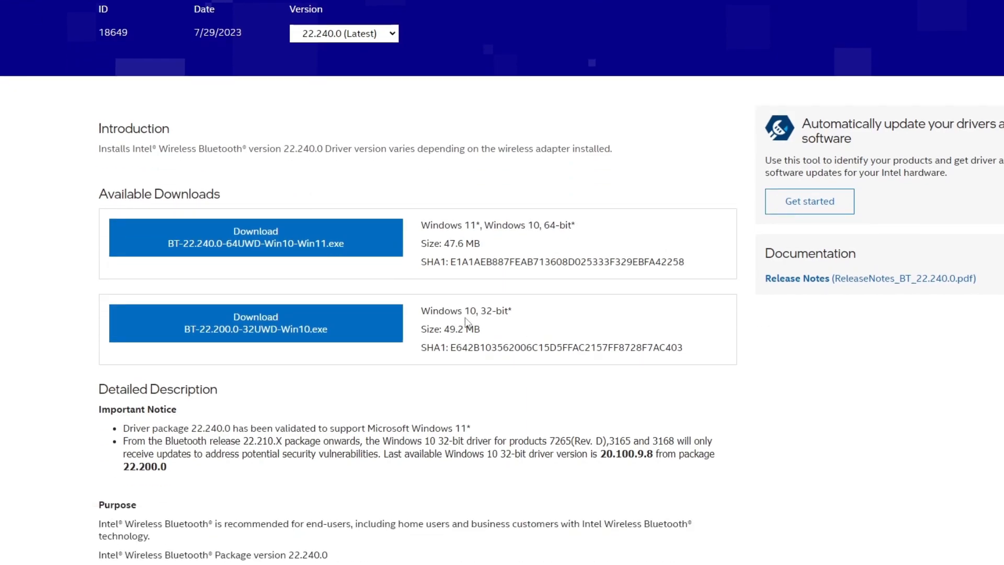
{"action": "mouse_move", "coordinate": [508, 315]}
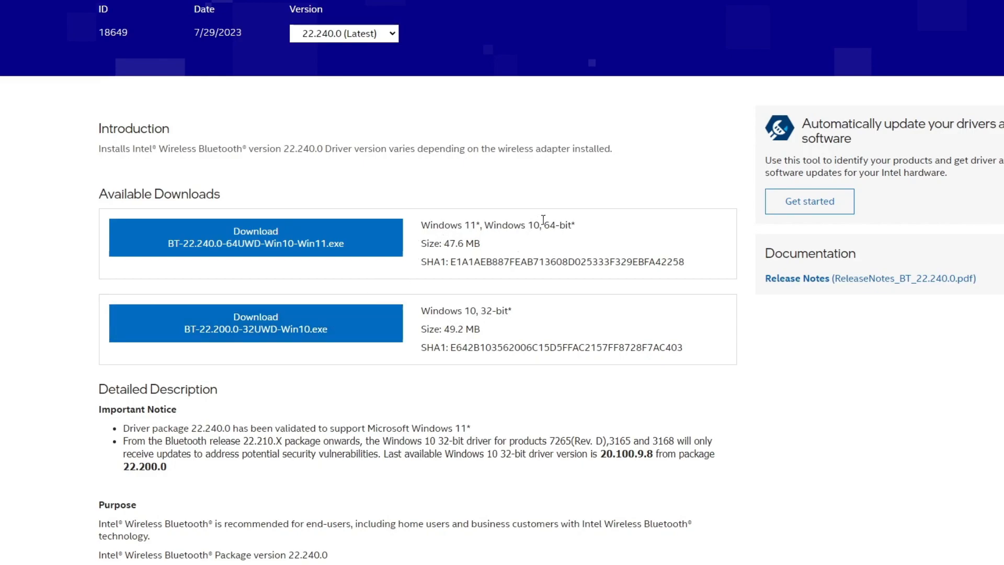
{"action": "mouse_move", "coordinate": [252, 247]}
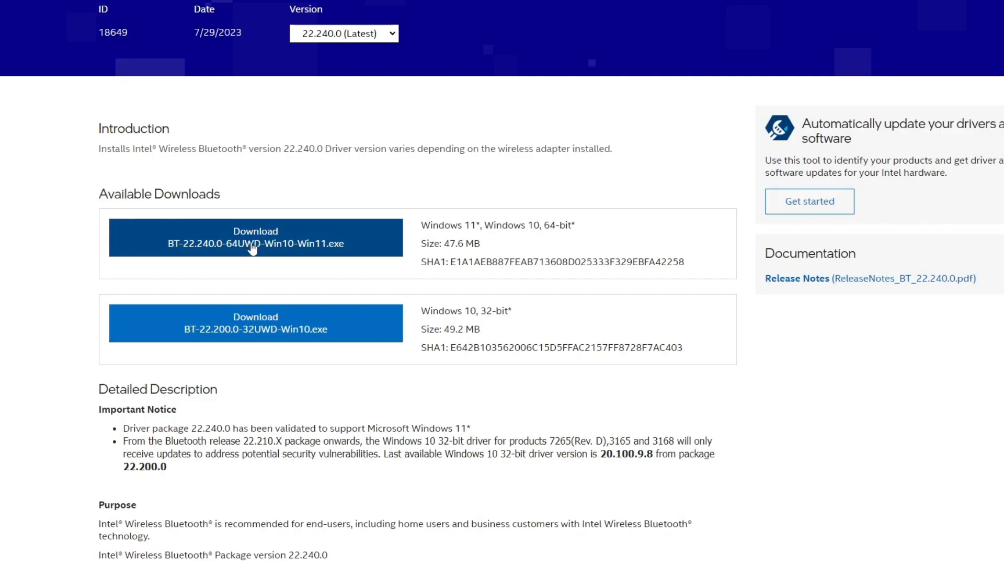
{"action": "left_click", "coordinate": [256, 237]}
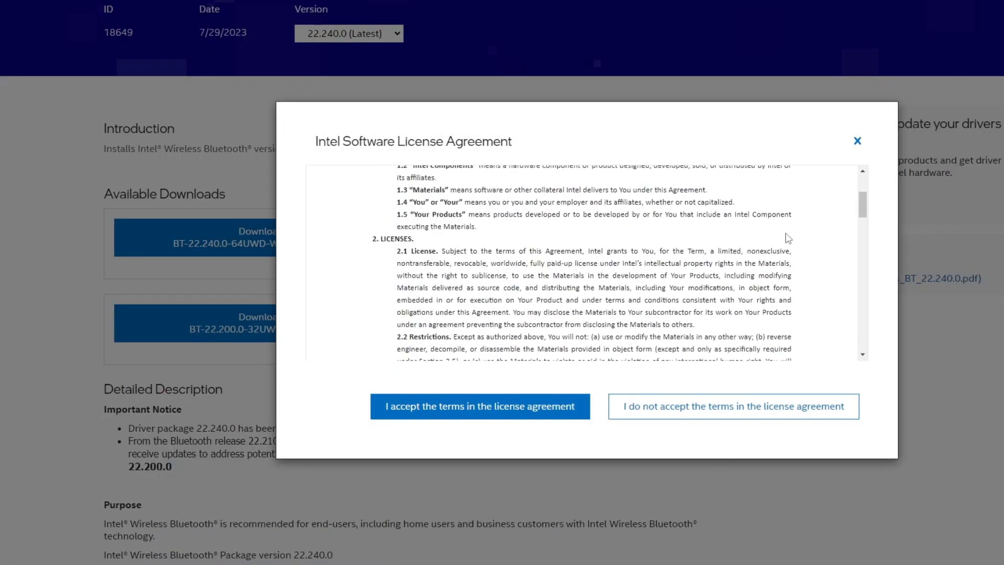
{"action": "mouse_move", "coordinate": [429, 406]}
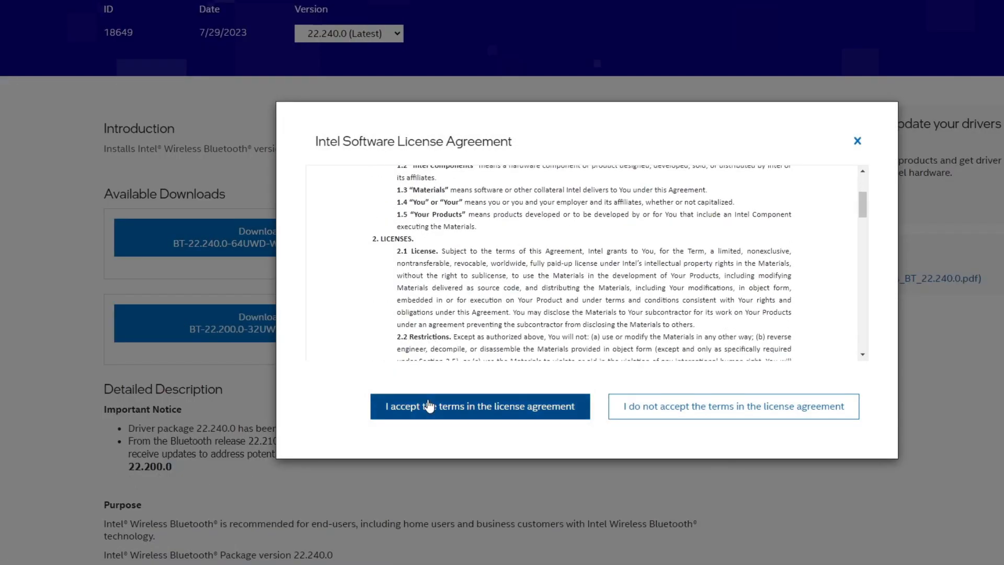
{"action": "left_click", "coordinate": [480, 406]}
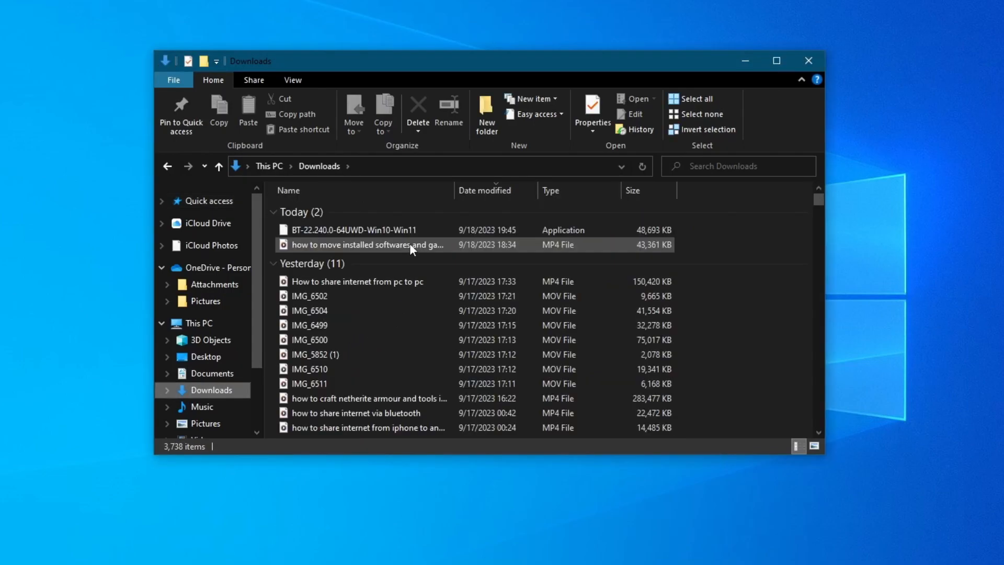
{"action": "mouse_move", "coordinate": [373, 234]}
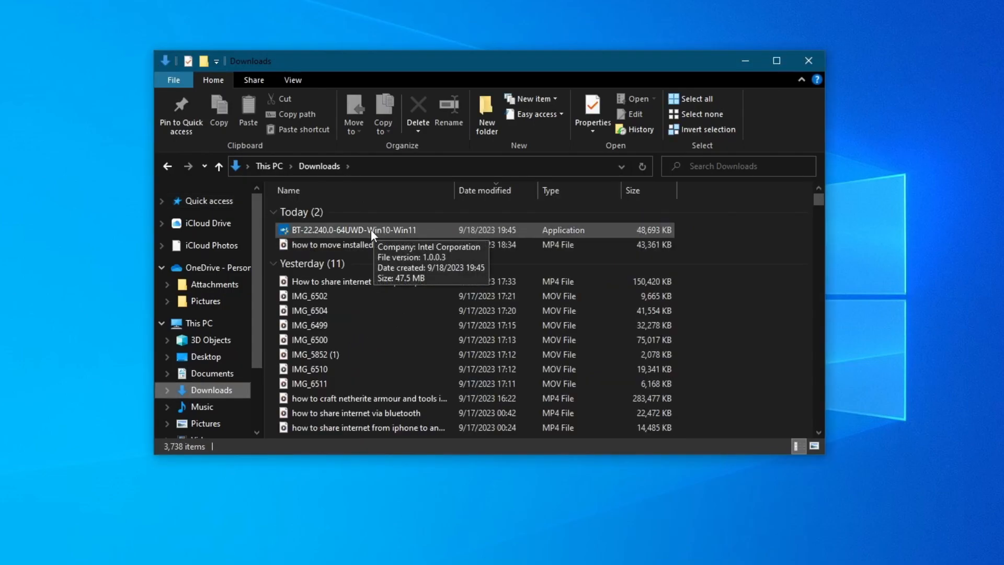
Step: Launch the downloaded BT-22.240.0-64UWD-Win10-Win11 installer from Downloads
{"action": "left_click", "coordinate": [369, 231]}
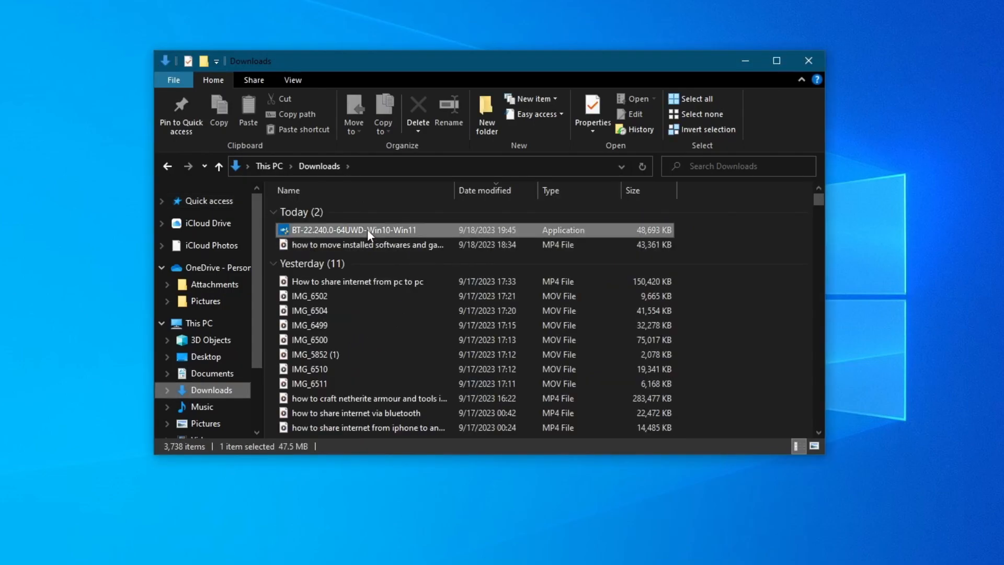
{"action": "double_click", "coordinate": [369, 231]}
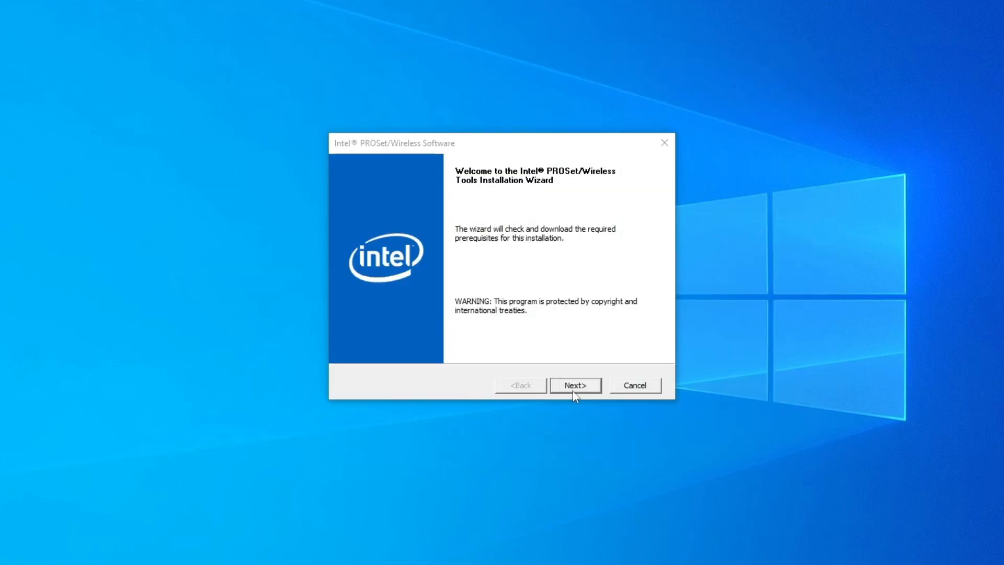
Step: Accept the license, run a Typical installation of Intel Wireless Bluetooth, and finish the wizard
{"action": "left_click", "coordinate": [576, 385]}
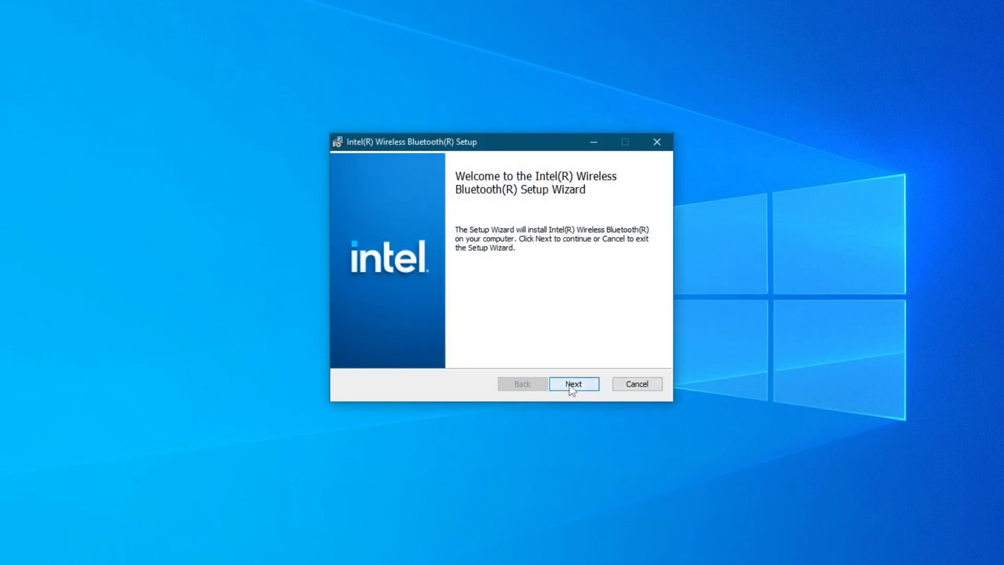
{"action": "left_click", "coordinate": [574, 384]}
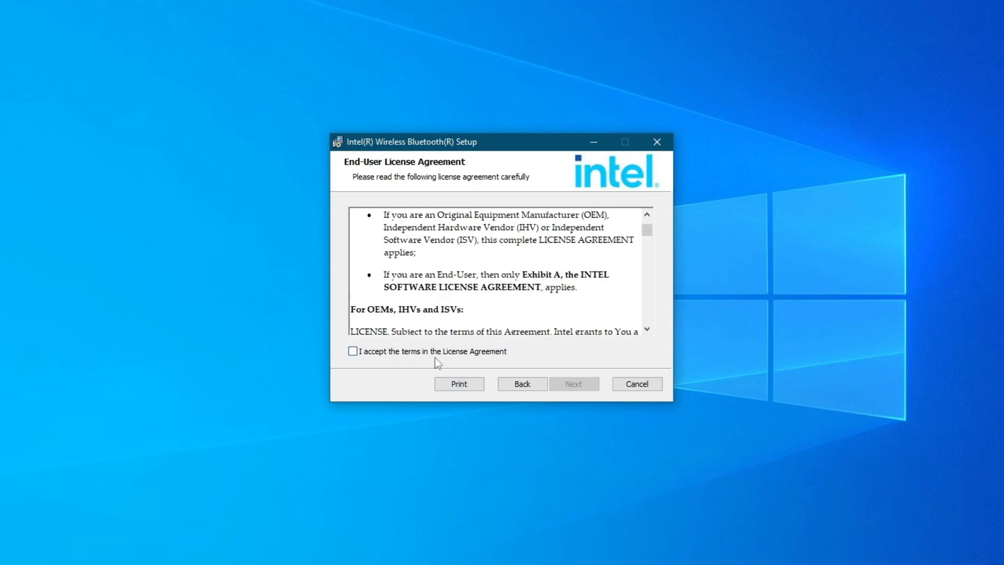
{"action": "left_click", "coordinate": [574, 384]}
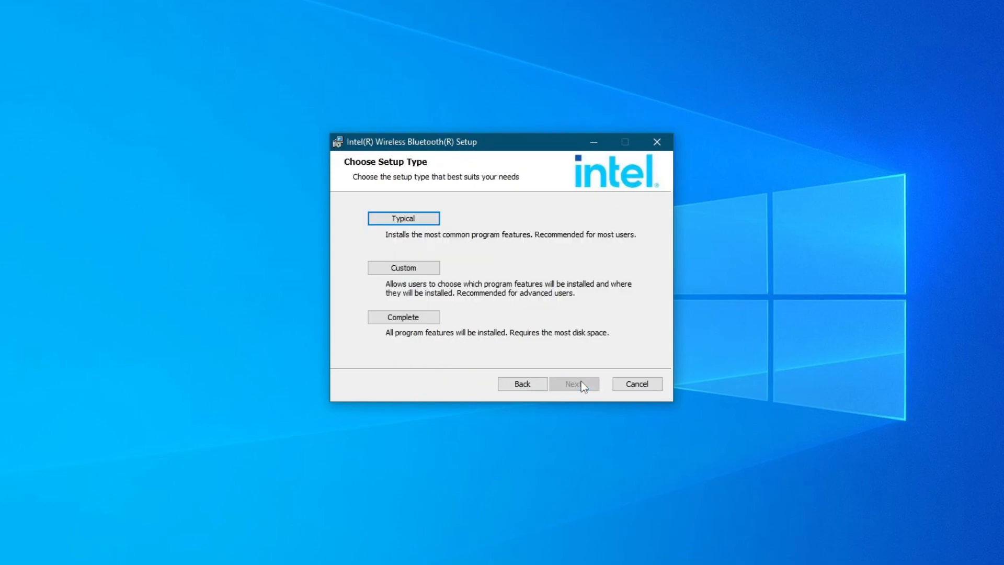
{"action": "mouse_move", "coordinate": [453, 246]}
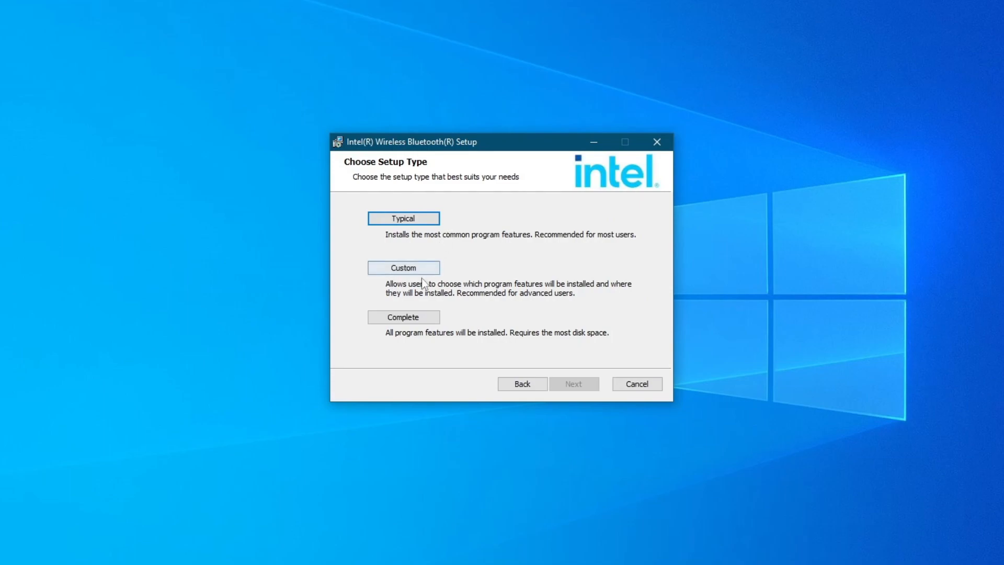
{"action": "mouse_move", "coordinate": [425, 282]}
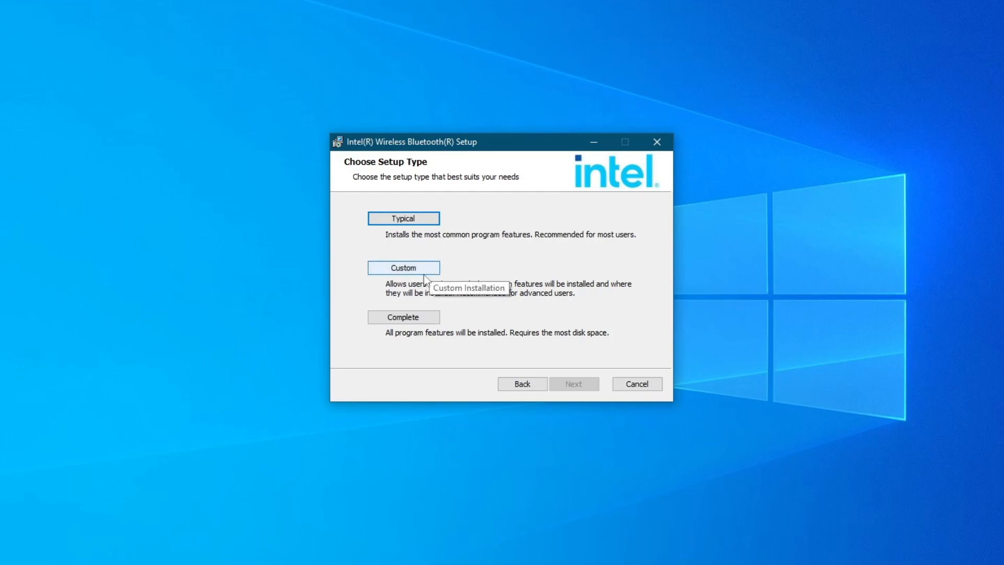
{"action": "mouse_move", "coordinate": [430, 224]}
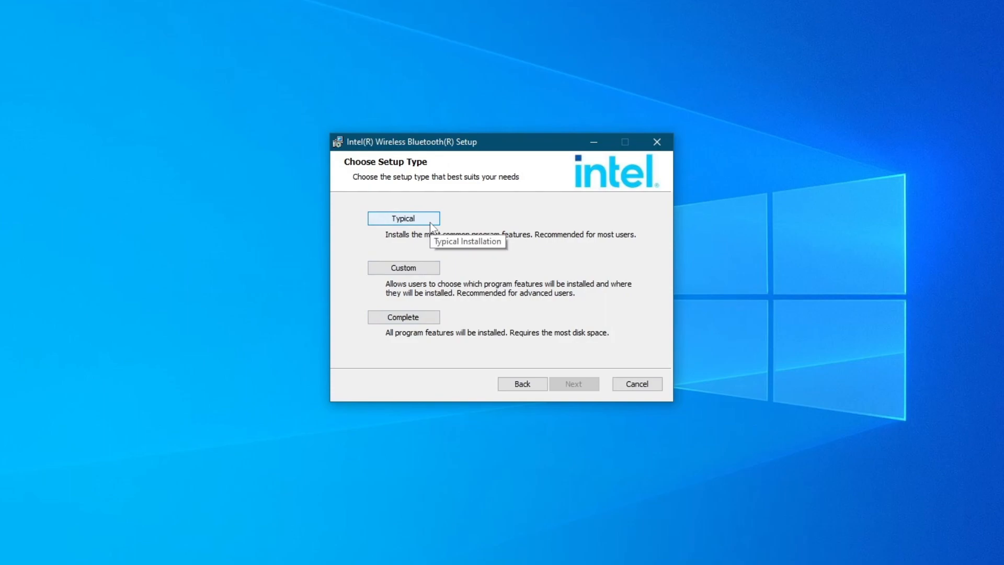
{"action": "mouse_move", "coordinate": [417, 226]}
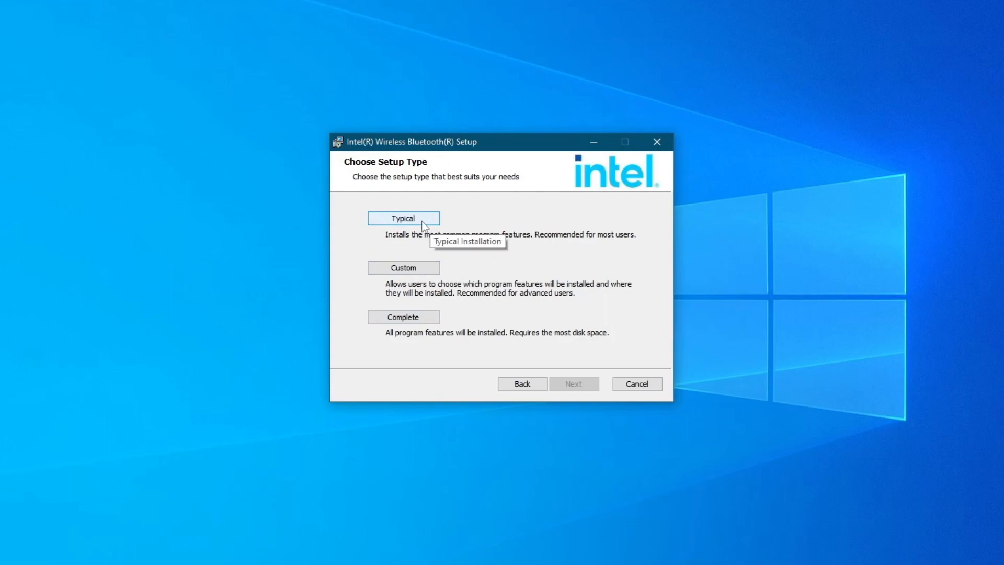
{"action": "left_click", "coordinate": [403, 219]}
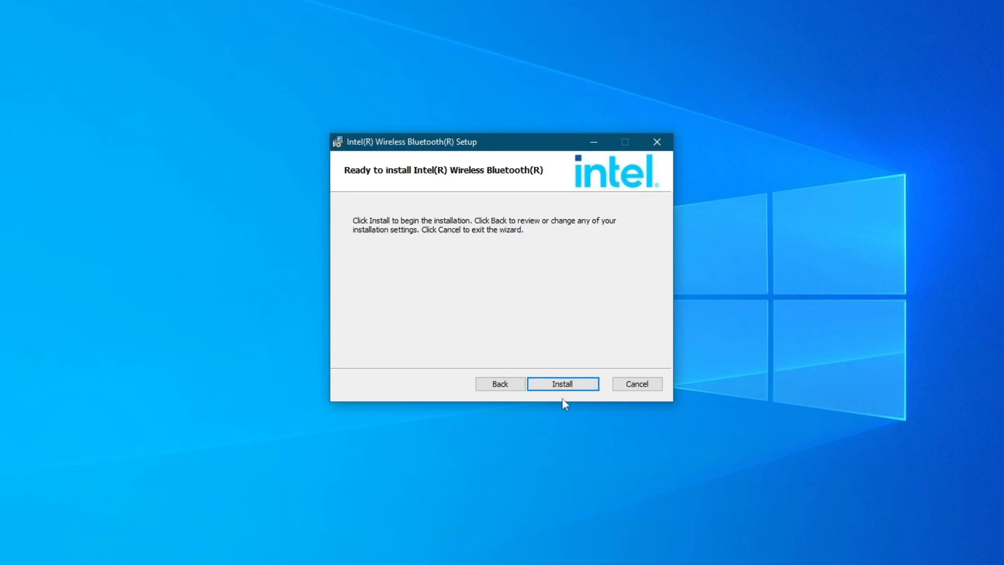
{"action": "left_click", "coordinate": [563, 384]}
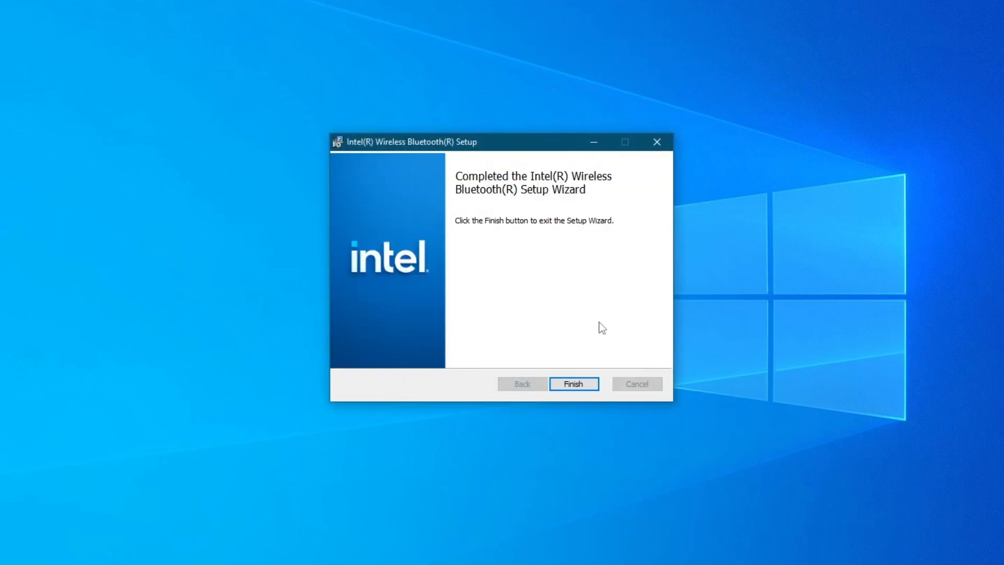
{"action": "left_click", "coordinate": [574, 383]}
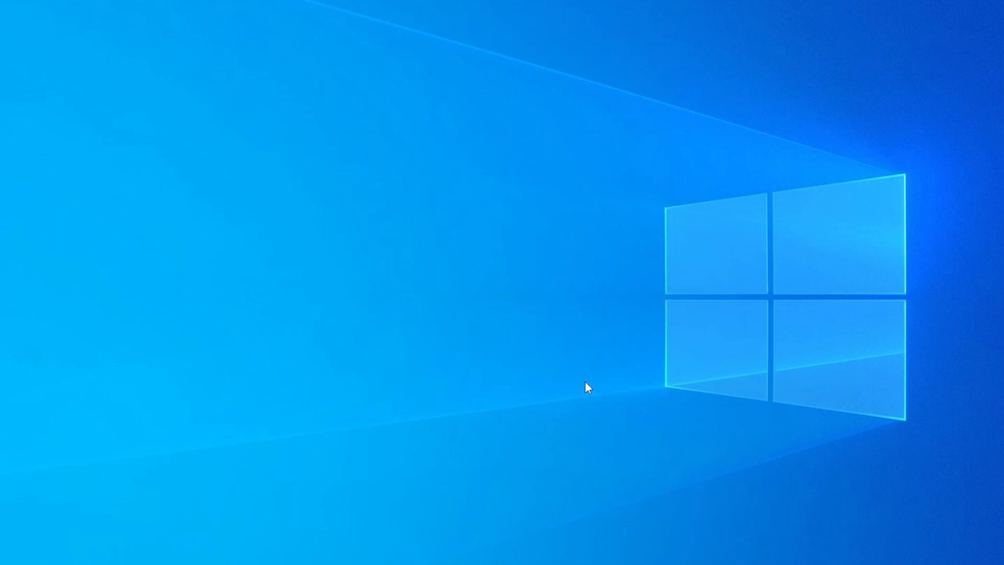
{"action": "mouse_move", "coordinate": [589, 385]}
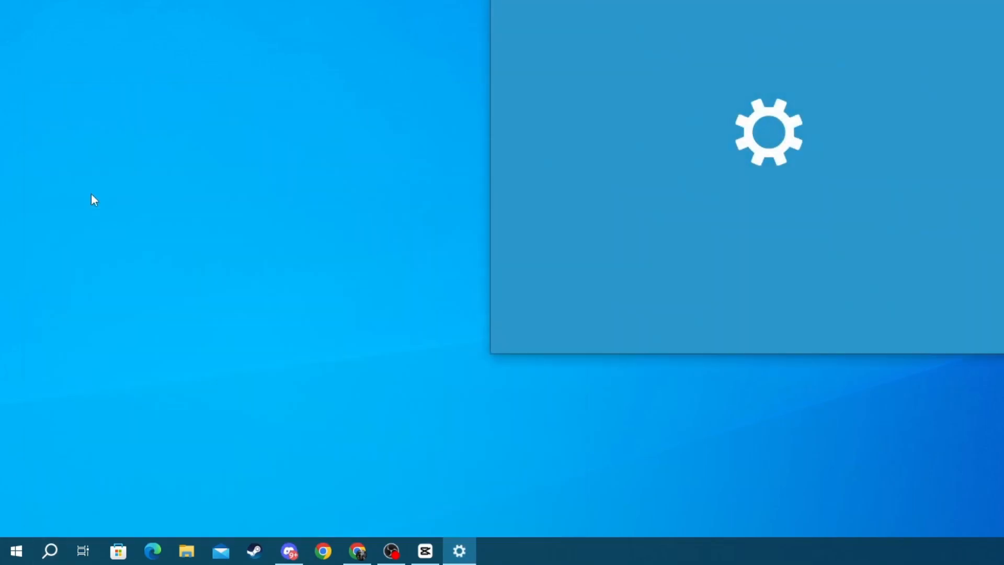
Step: In Bluetooth & other devices settings, start adding a new Bluetooth or other device
{"action": "left_click", "coordinate": [460, 550]}
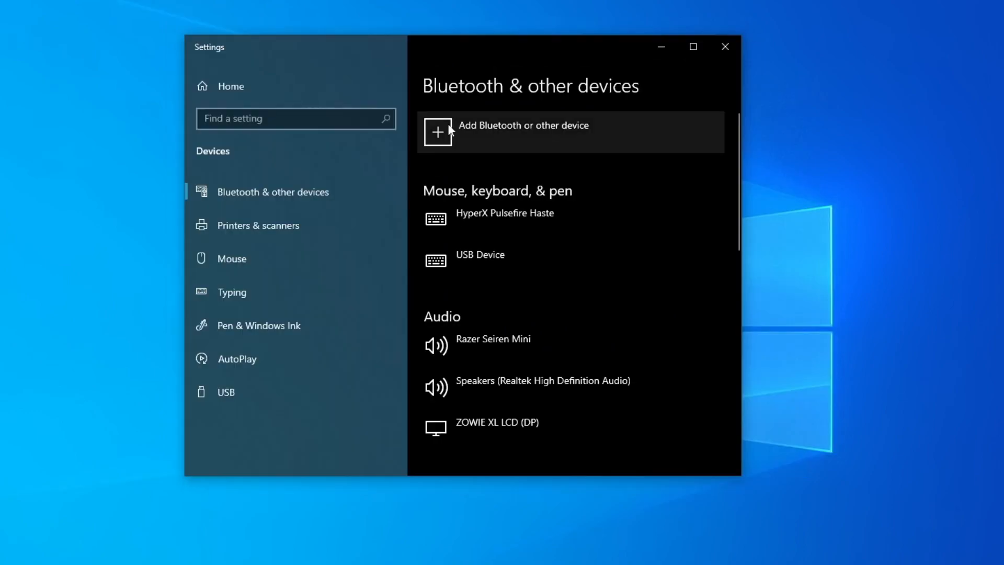
{"action": "left_click", "coordinate": [438, 132]}
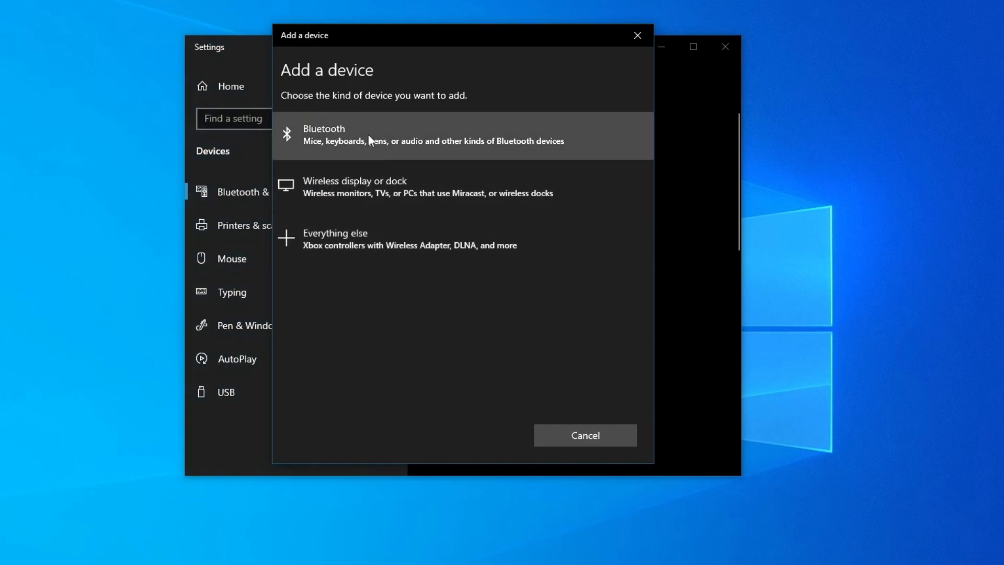
{"action": "mouse_move", "coordinate": [550, 445]}
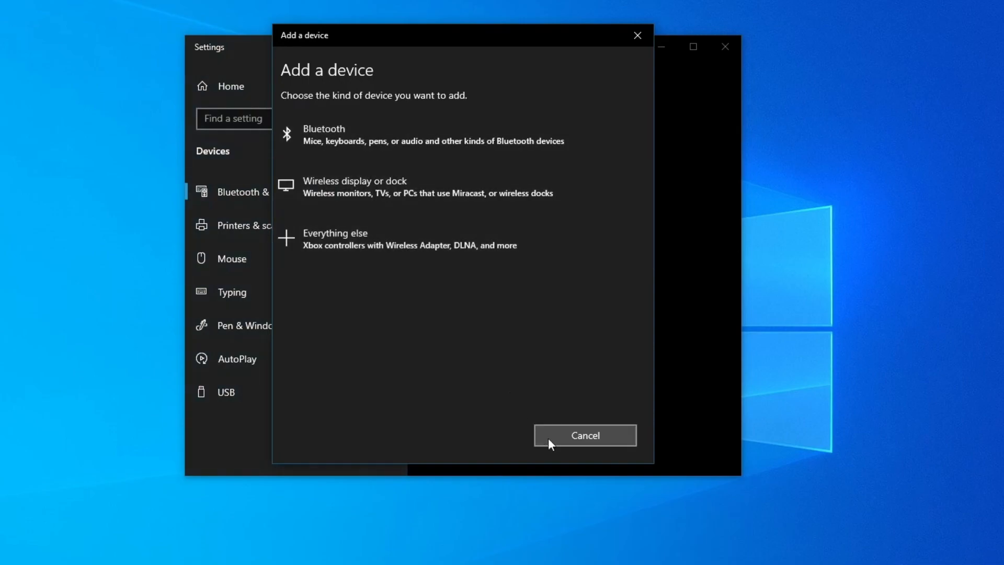
{"action": "mouse_move", "coordinate": [328, 146]}
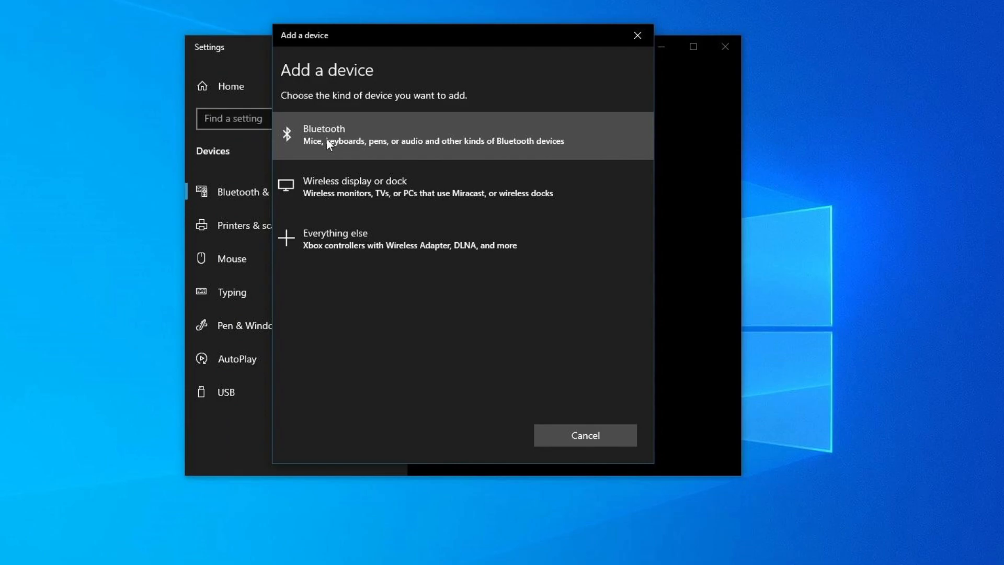